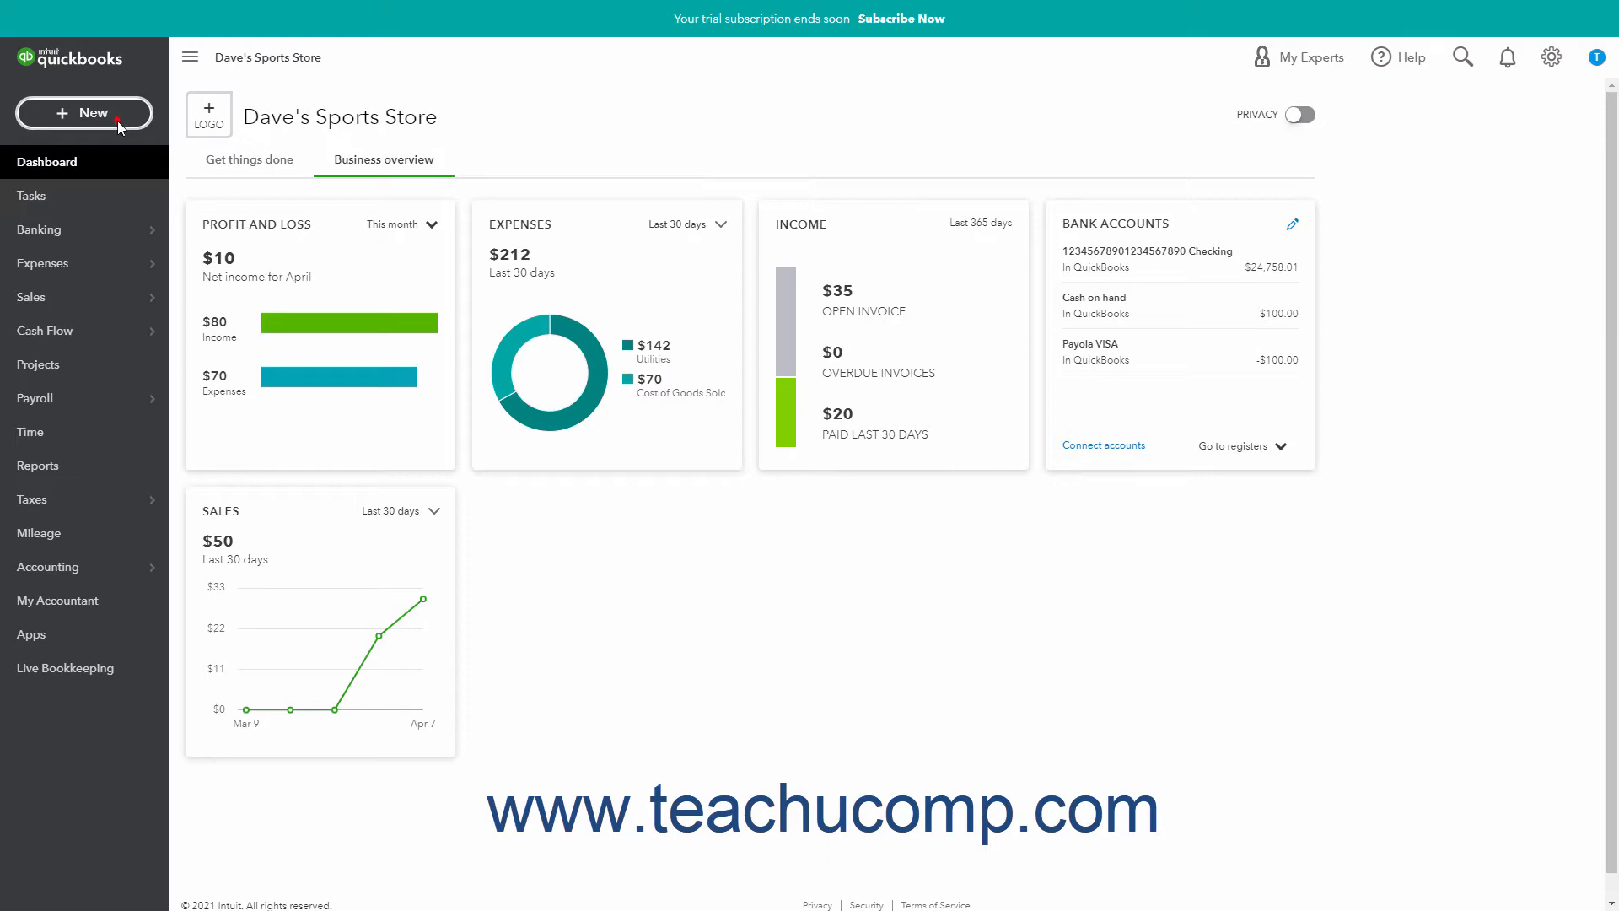
# Show the + New menu collapsed to Invoice, Estimate, Expense and Check
pyautogui.click(84, 113)
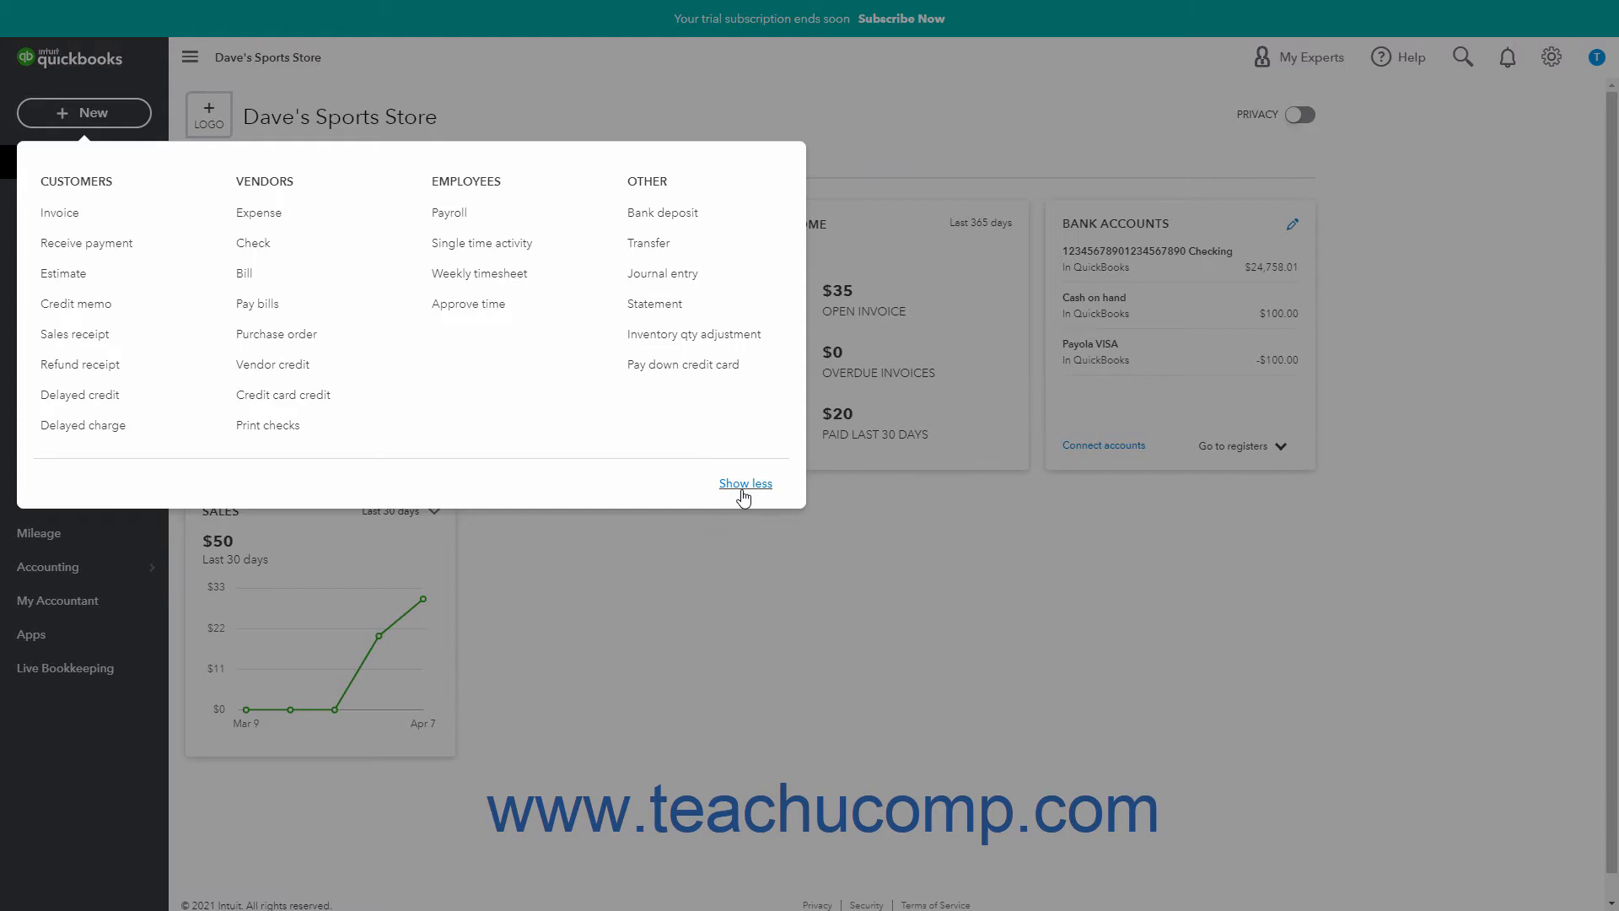
pyautogui.click(746, 484)
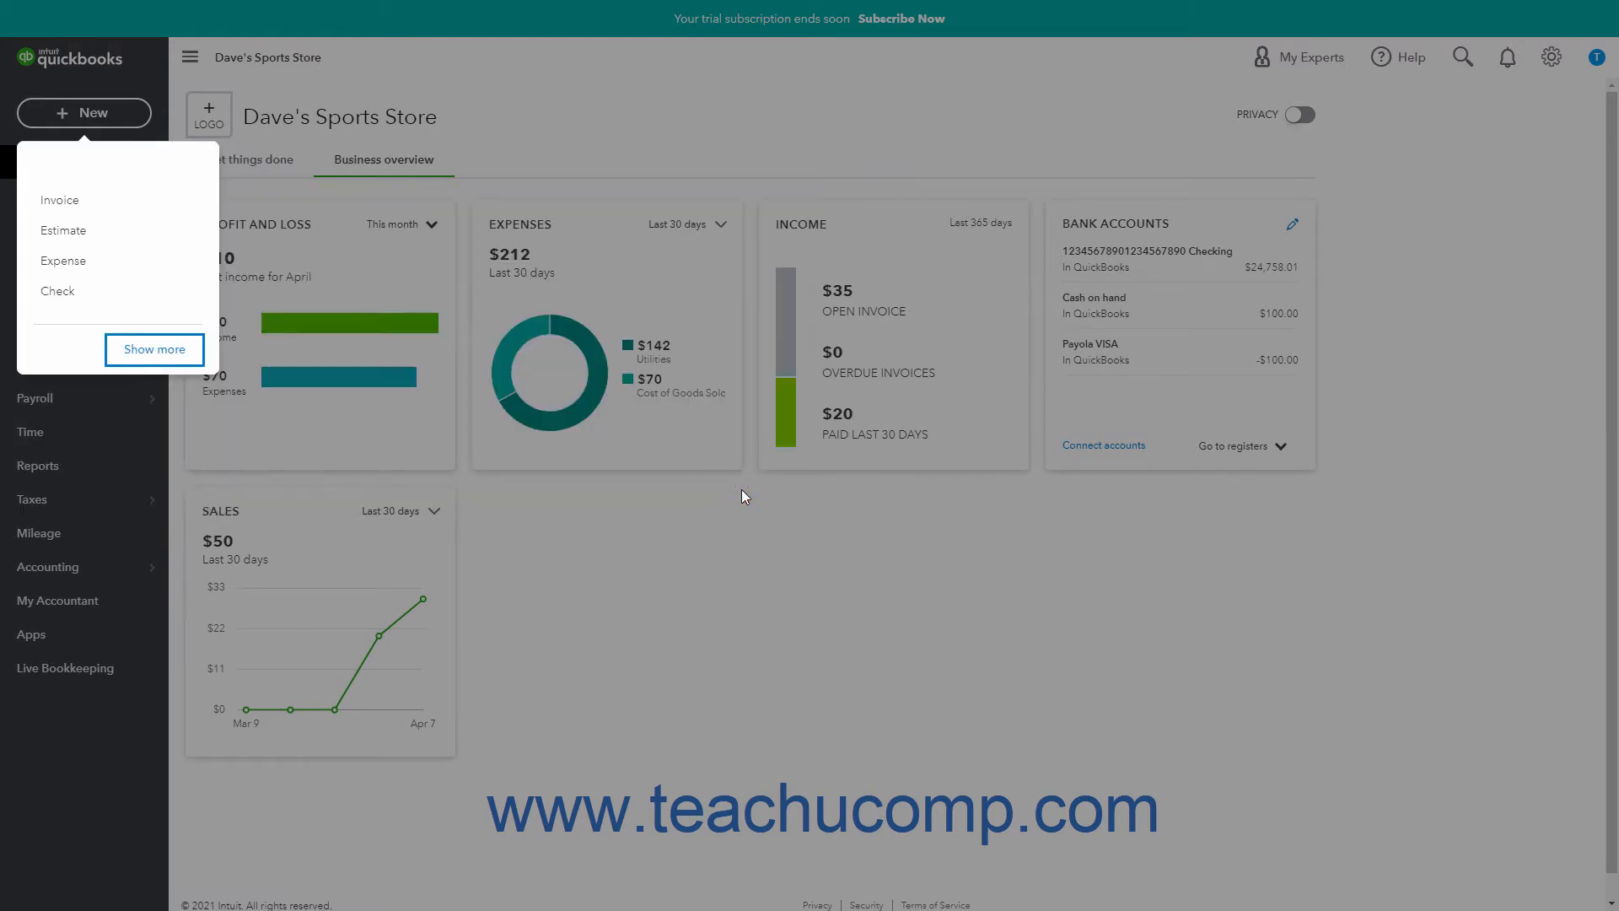
pyautogui.moveTo(344, 364)
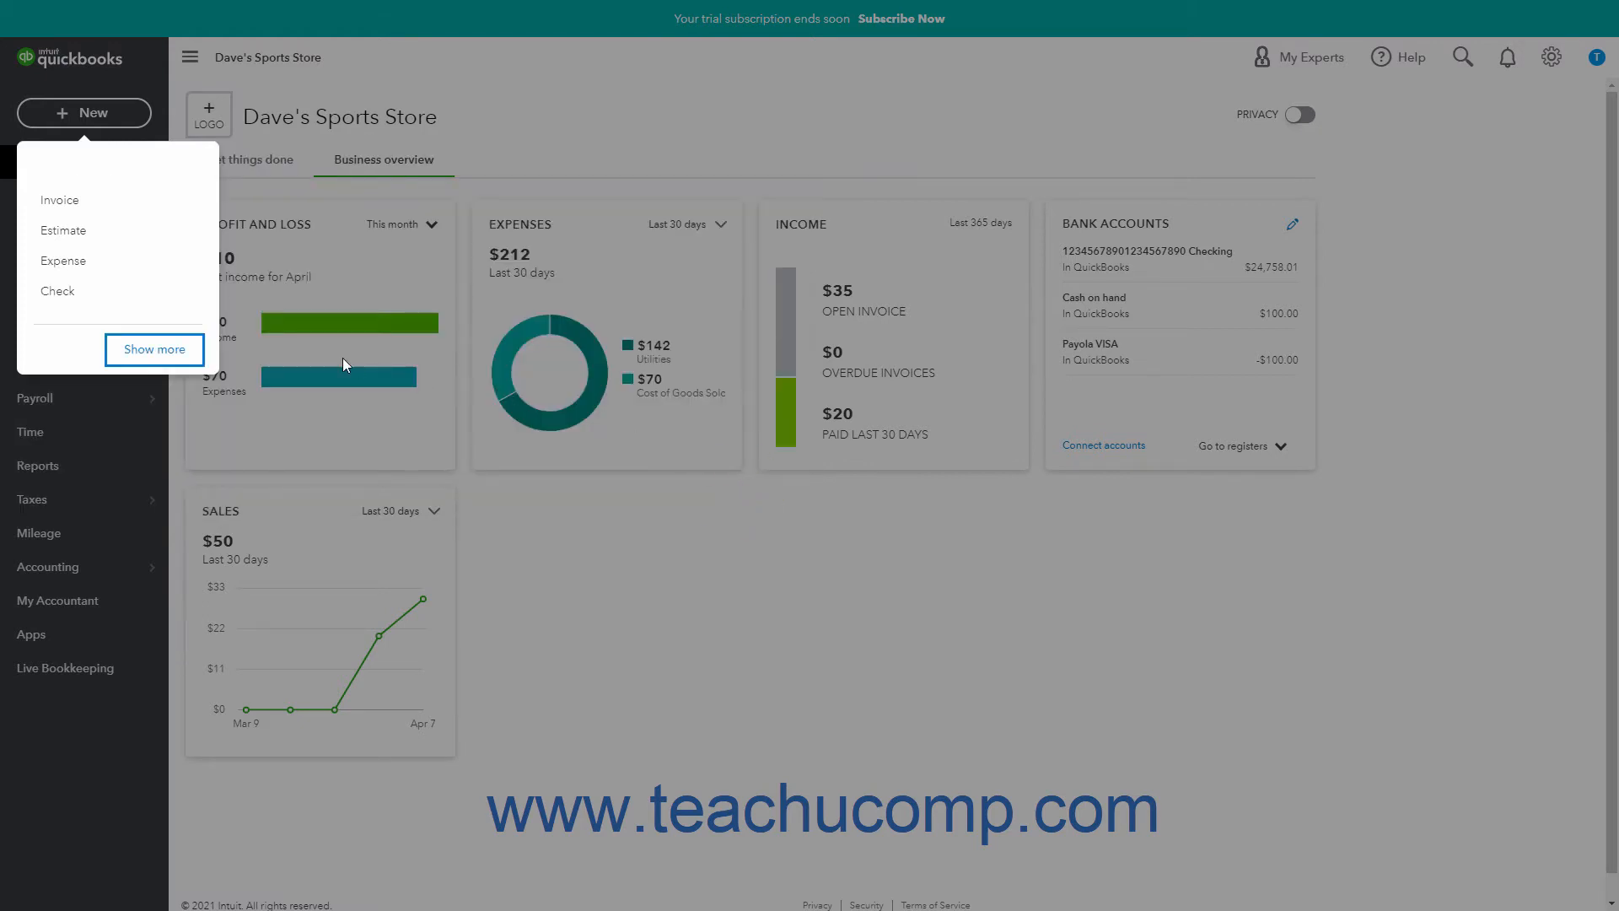
# Expand to all transaction types with Show more, then start a blank Invoice under Customers
pyautogui.click(153, 349)
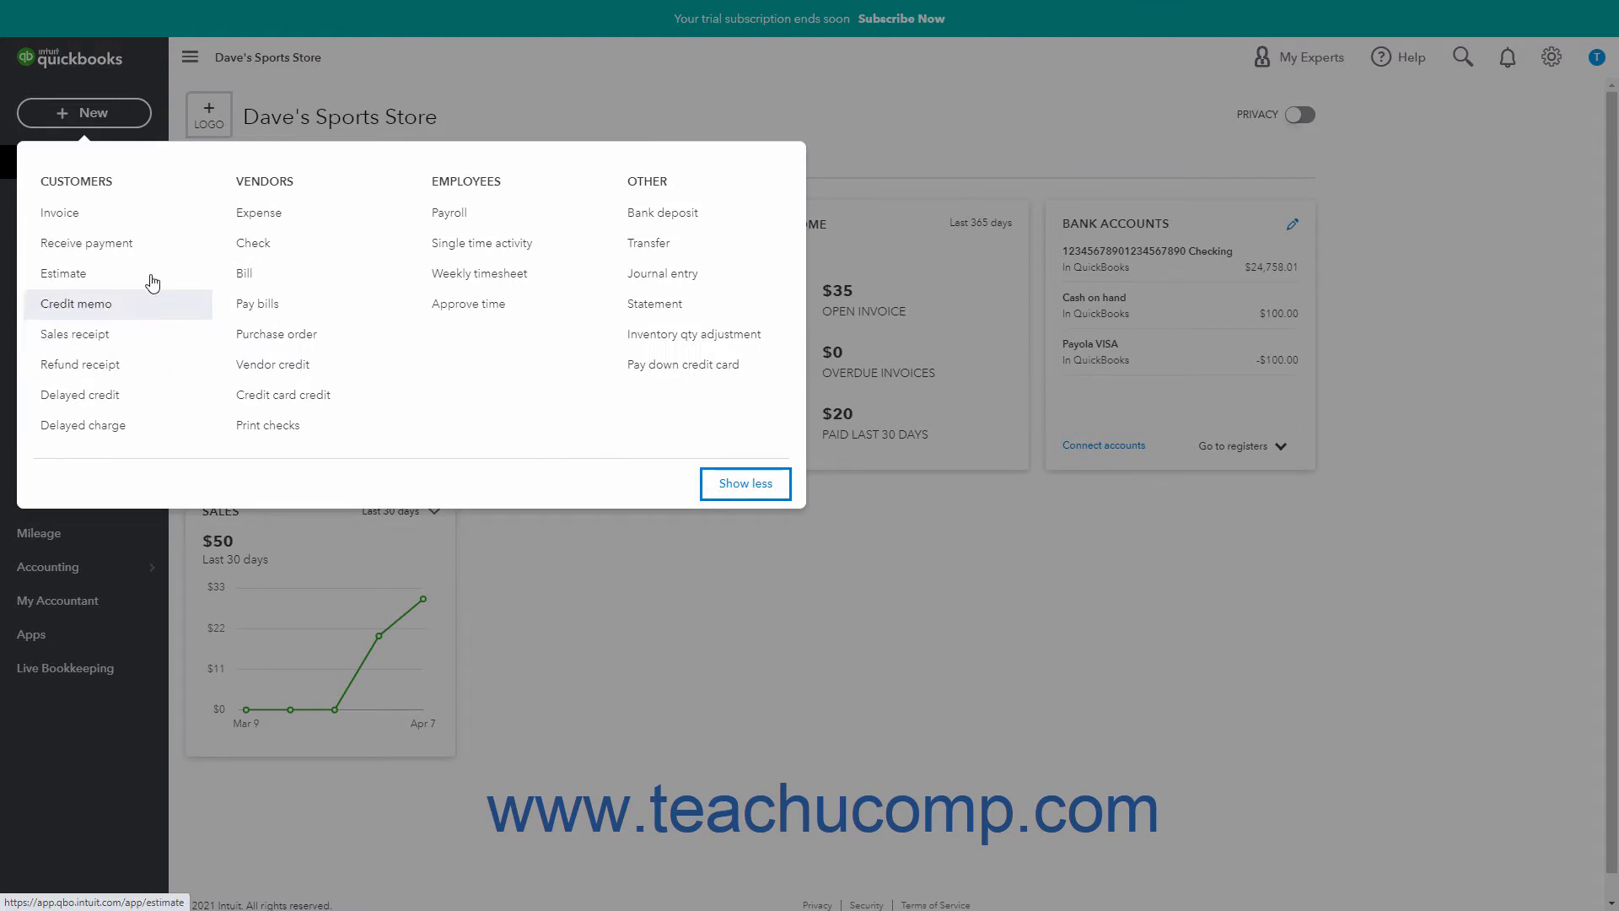
pyautogui.moveTo(290, 189)
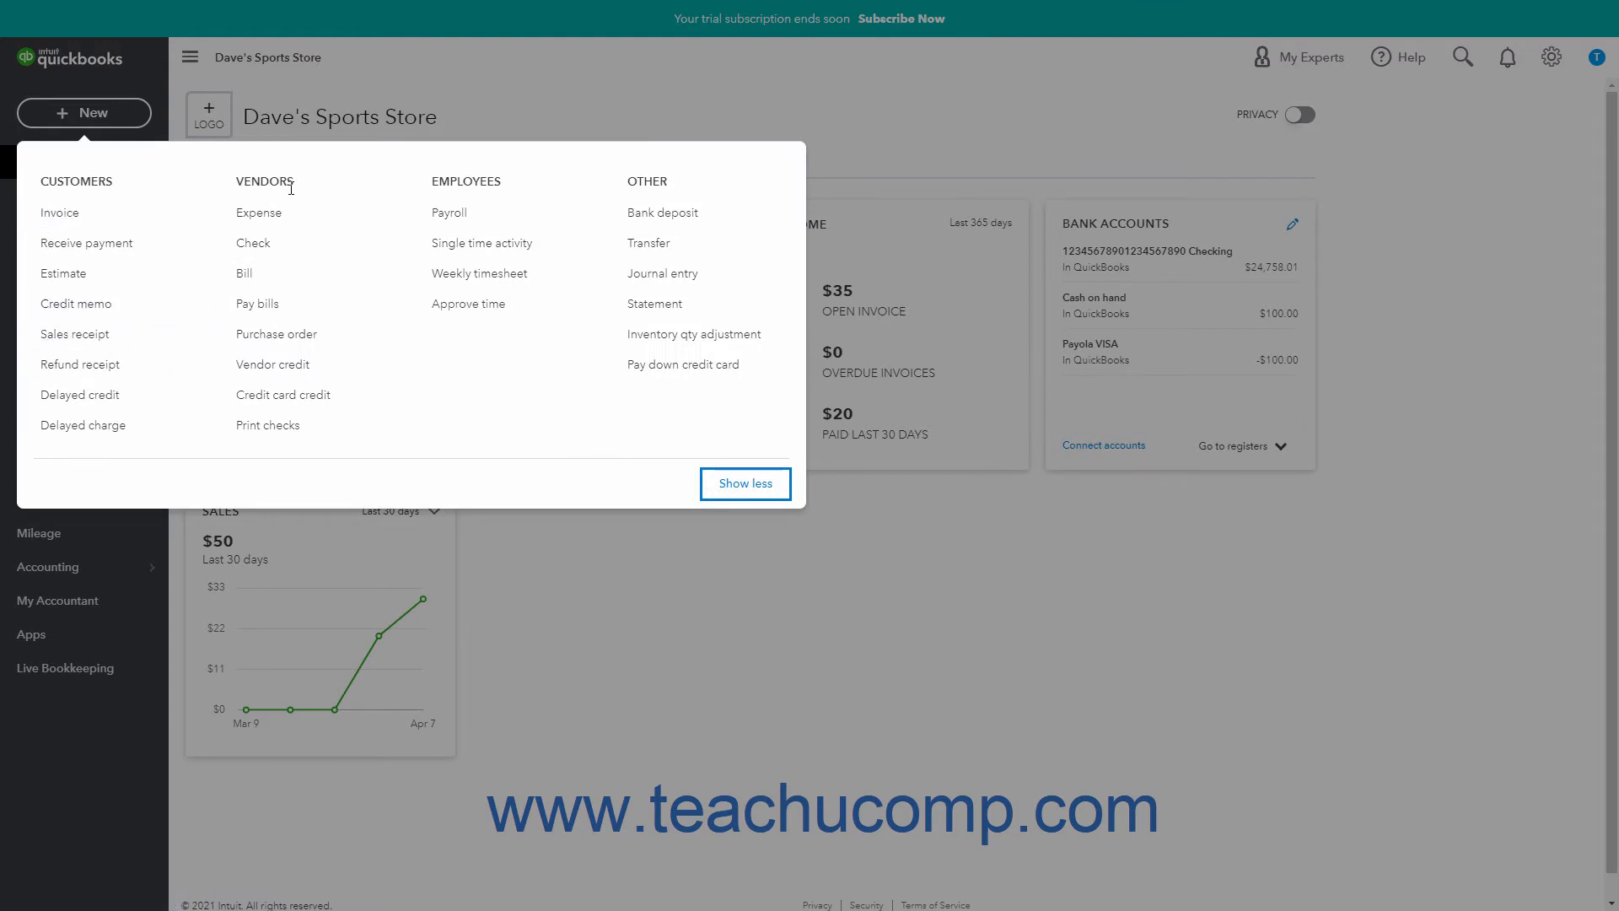
pyautogui.moveTo(662, 177)
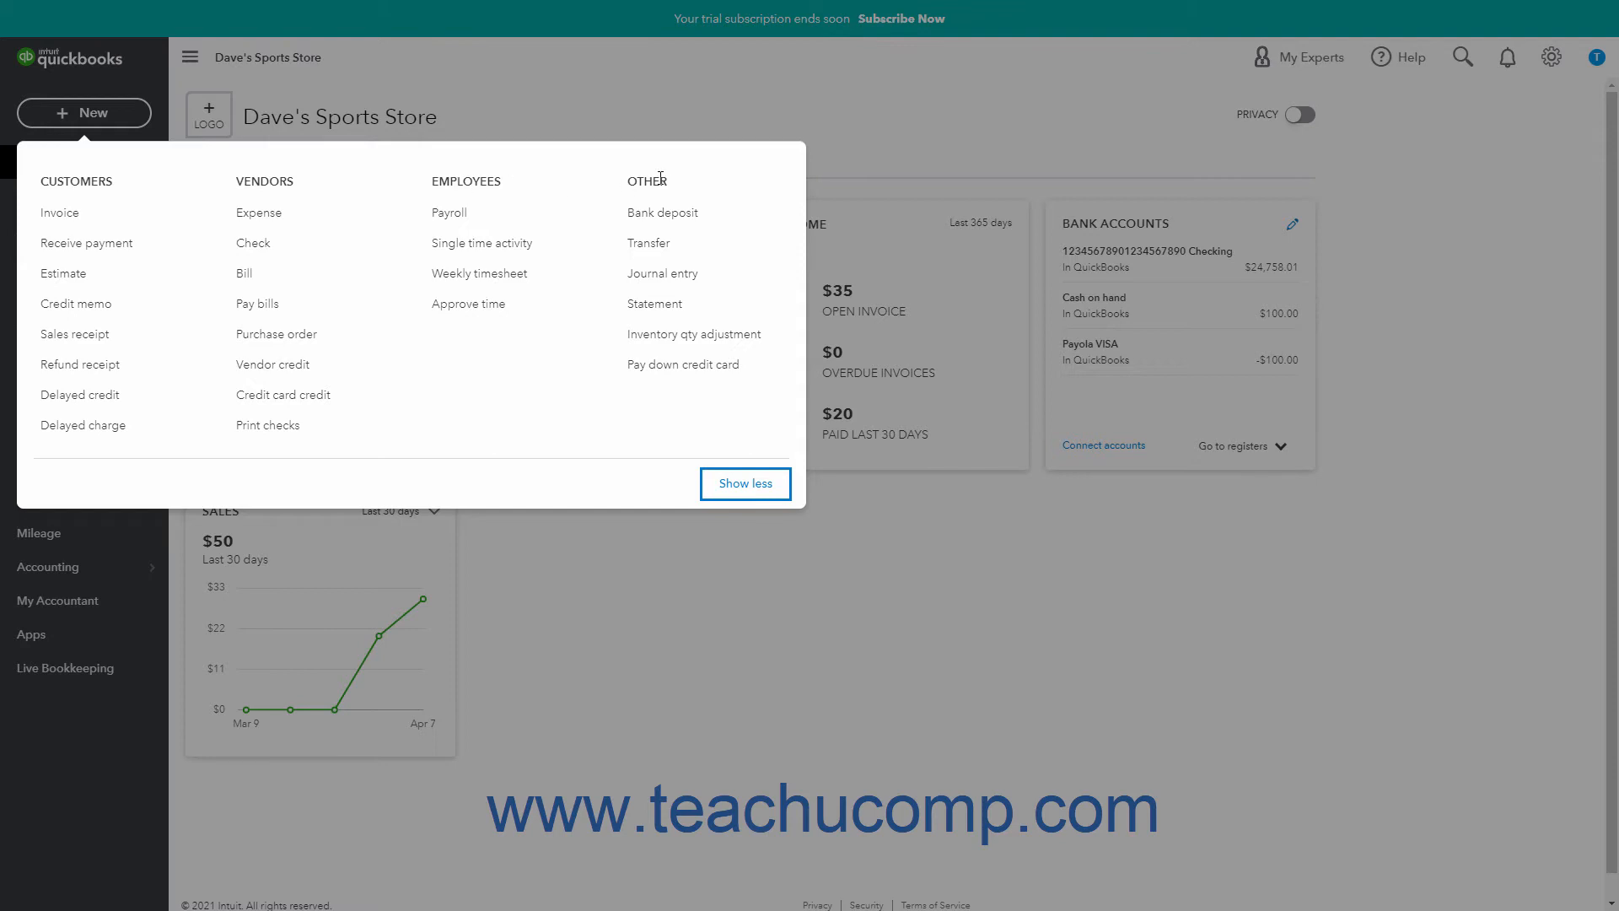
pyautogui.moveTo(141, 198)
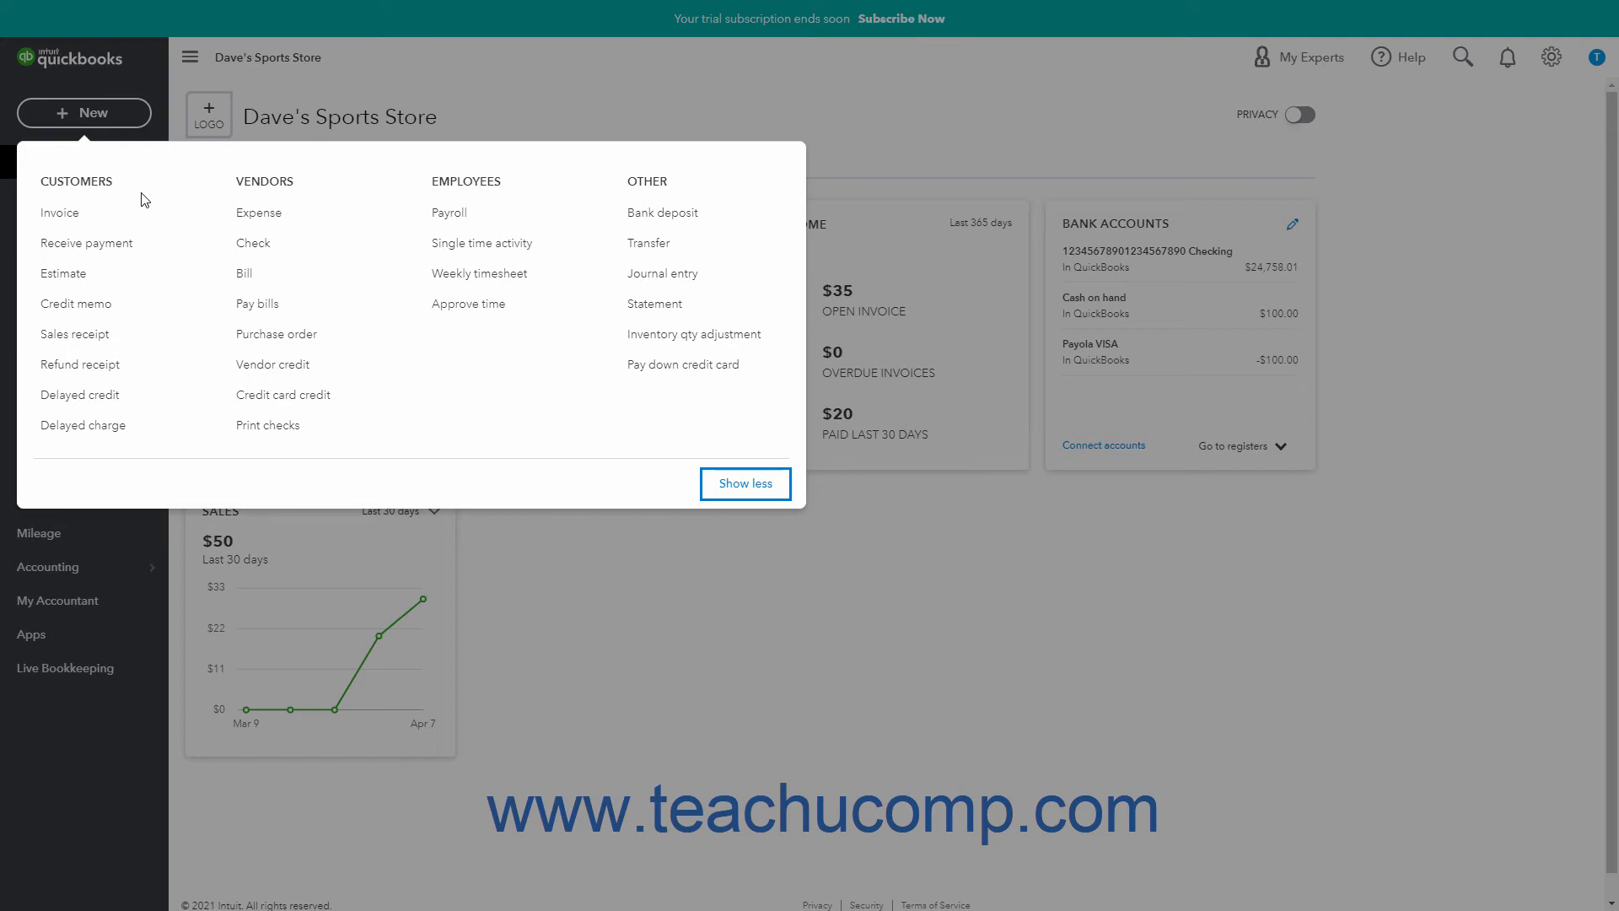
pyautogui.moveTo(262, 184)
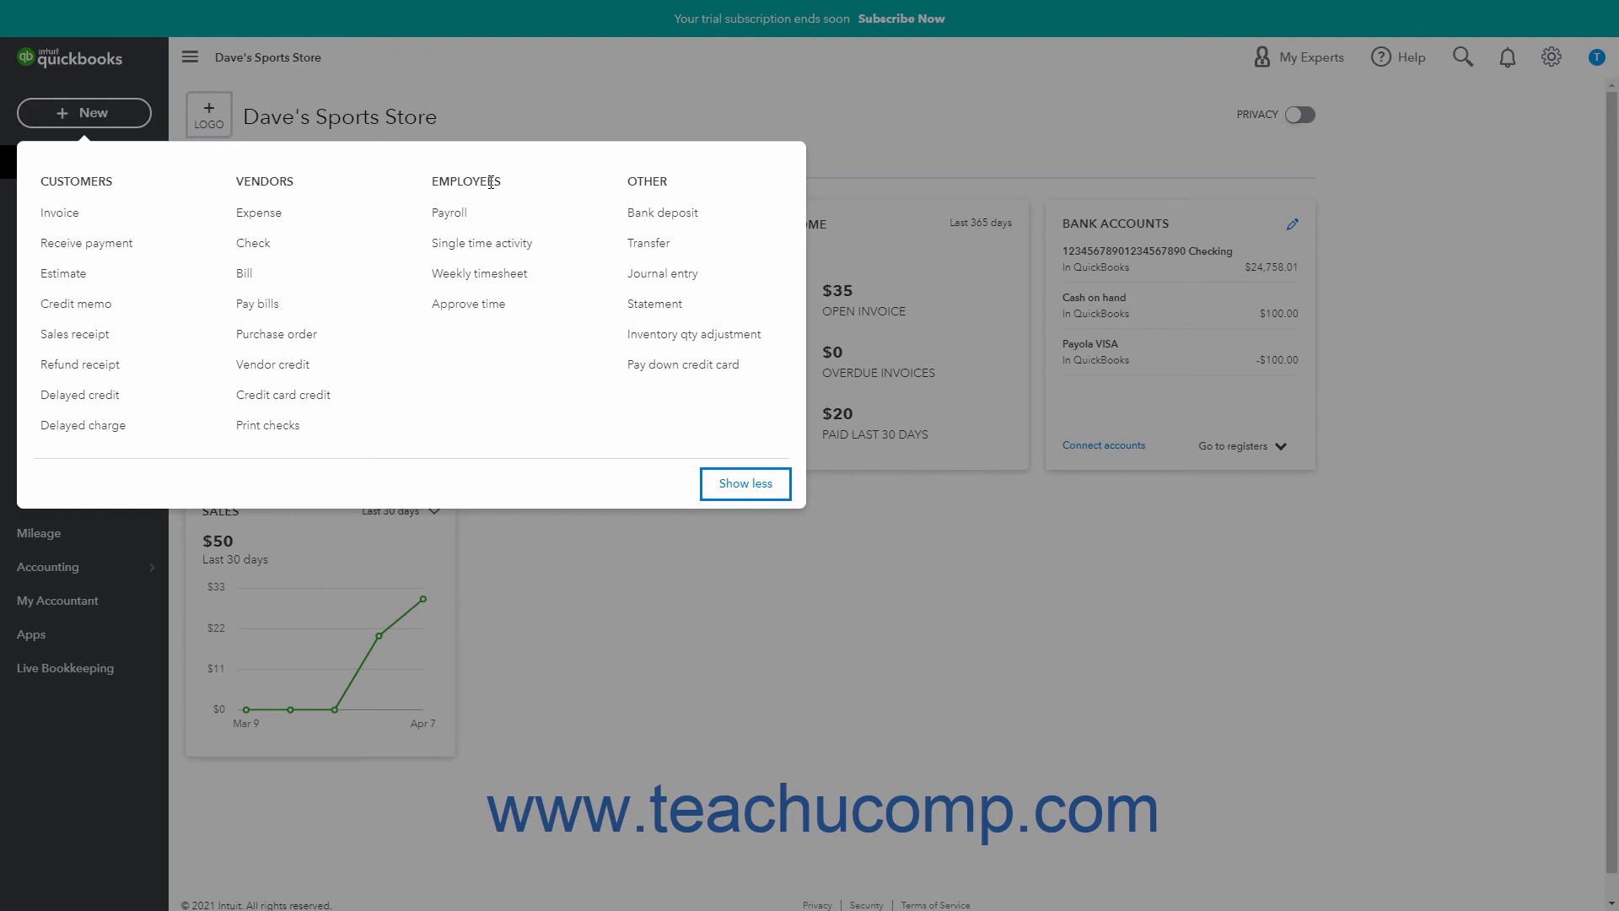
pyautogui.moveTo(634, 181)
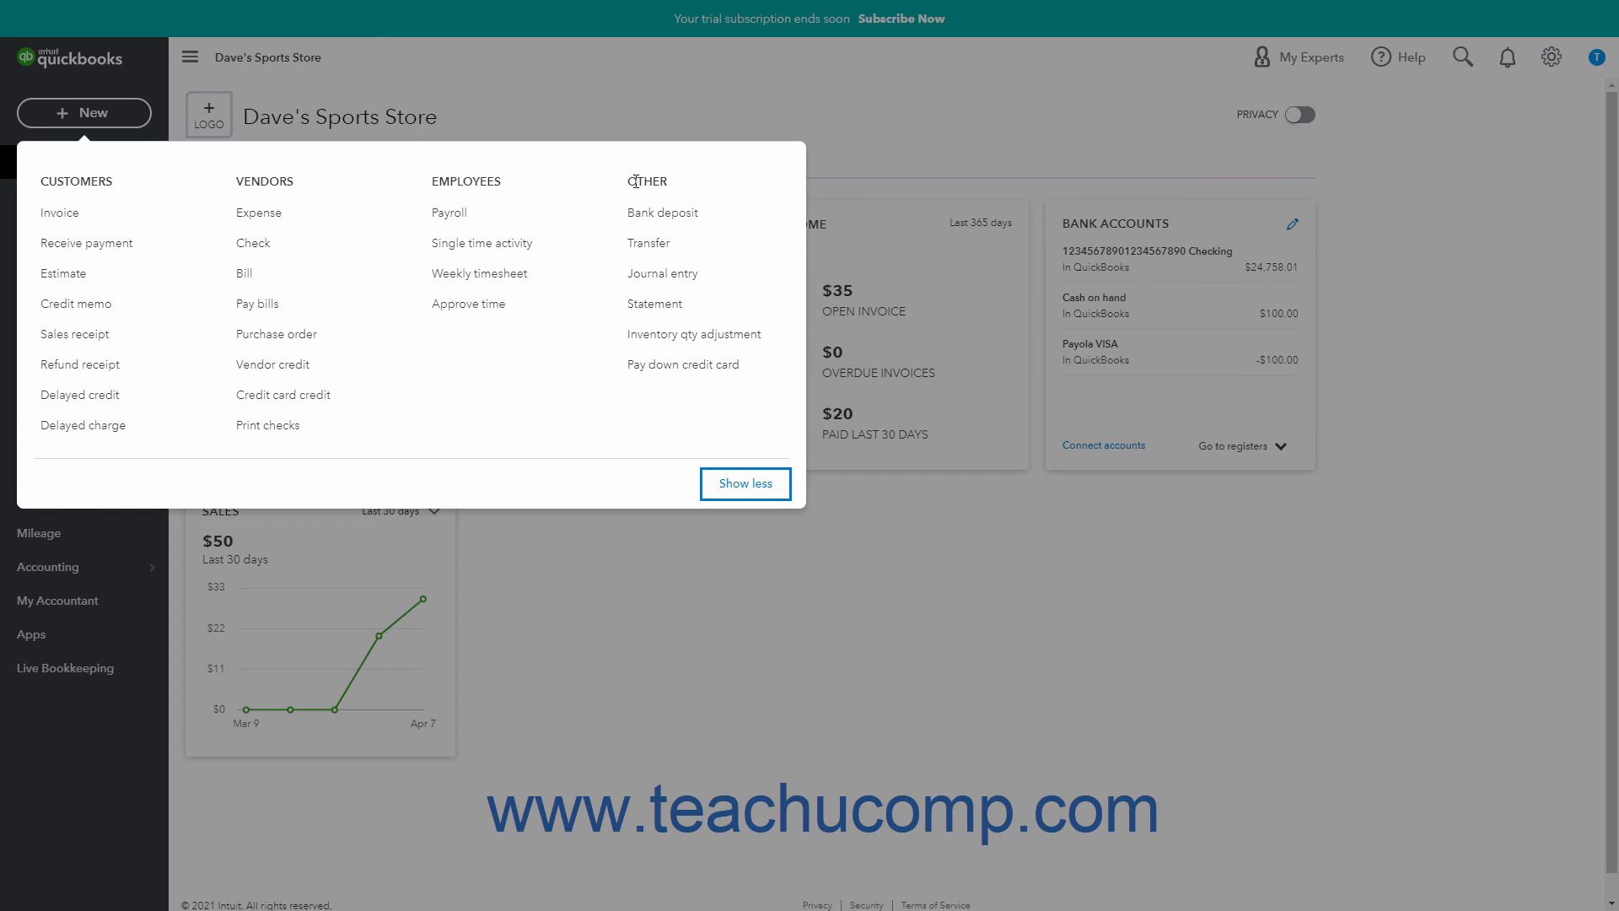
pyautogui.moveTo(628, 184)
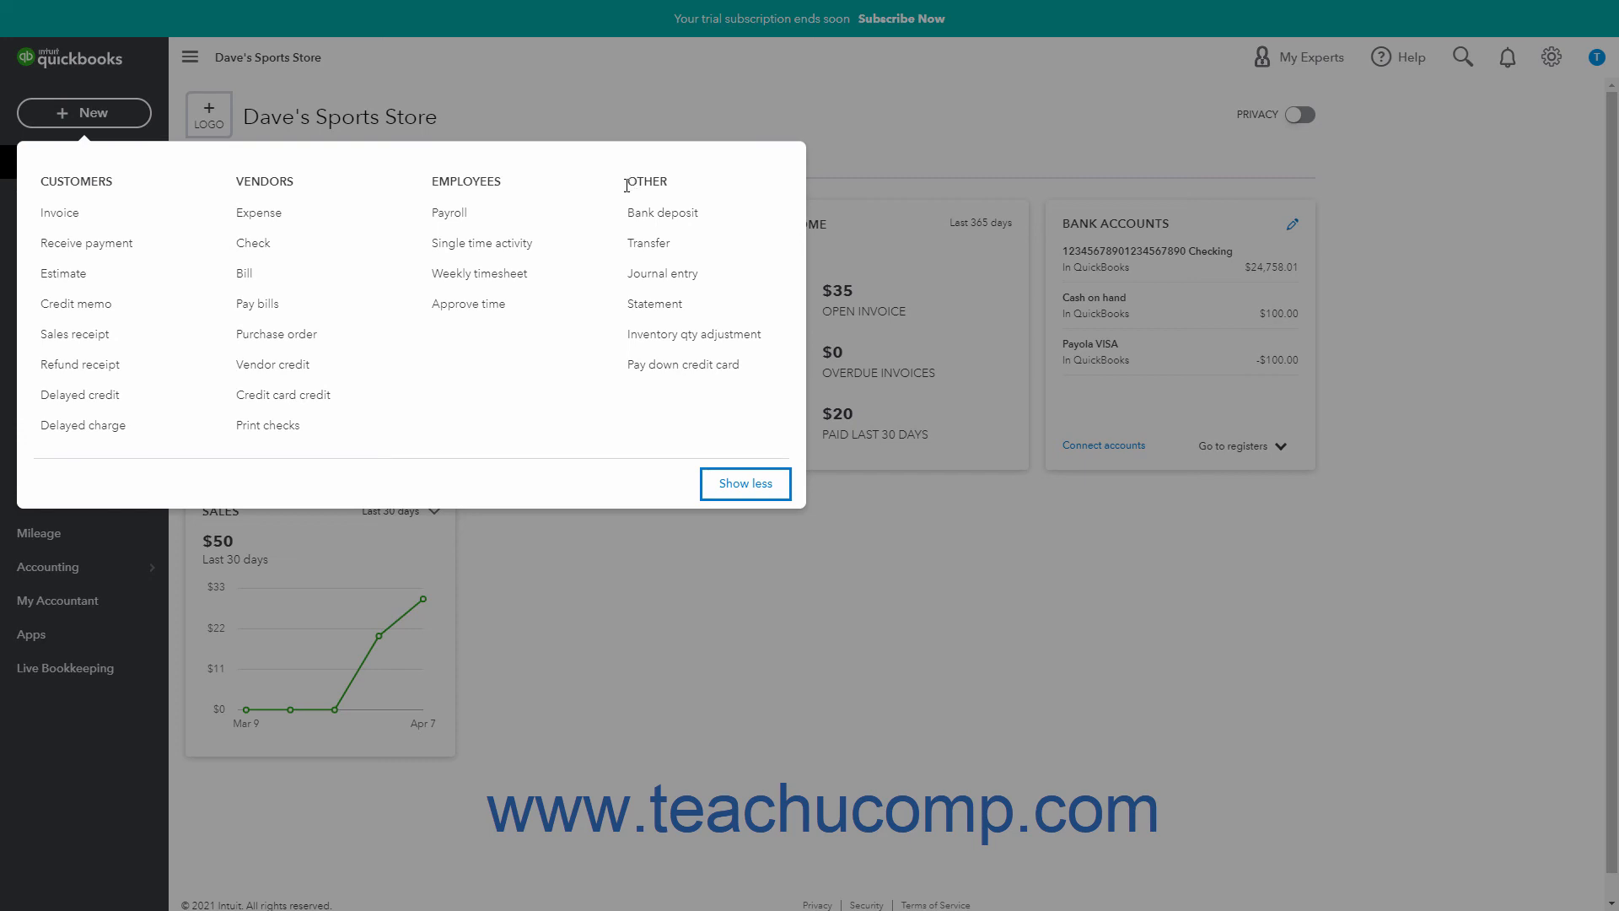
pyautogui.moveTo(80, 221)
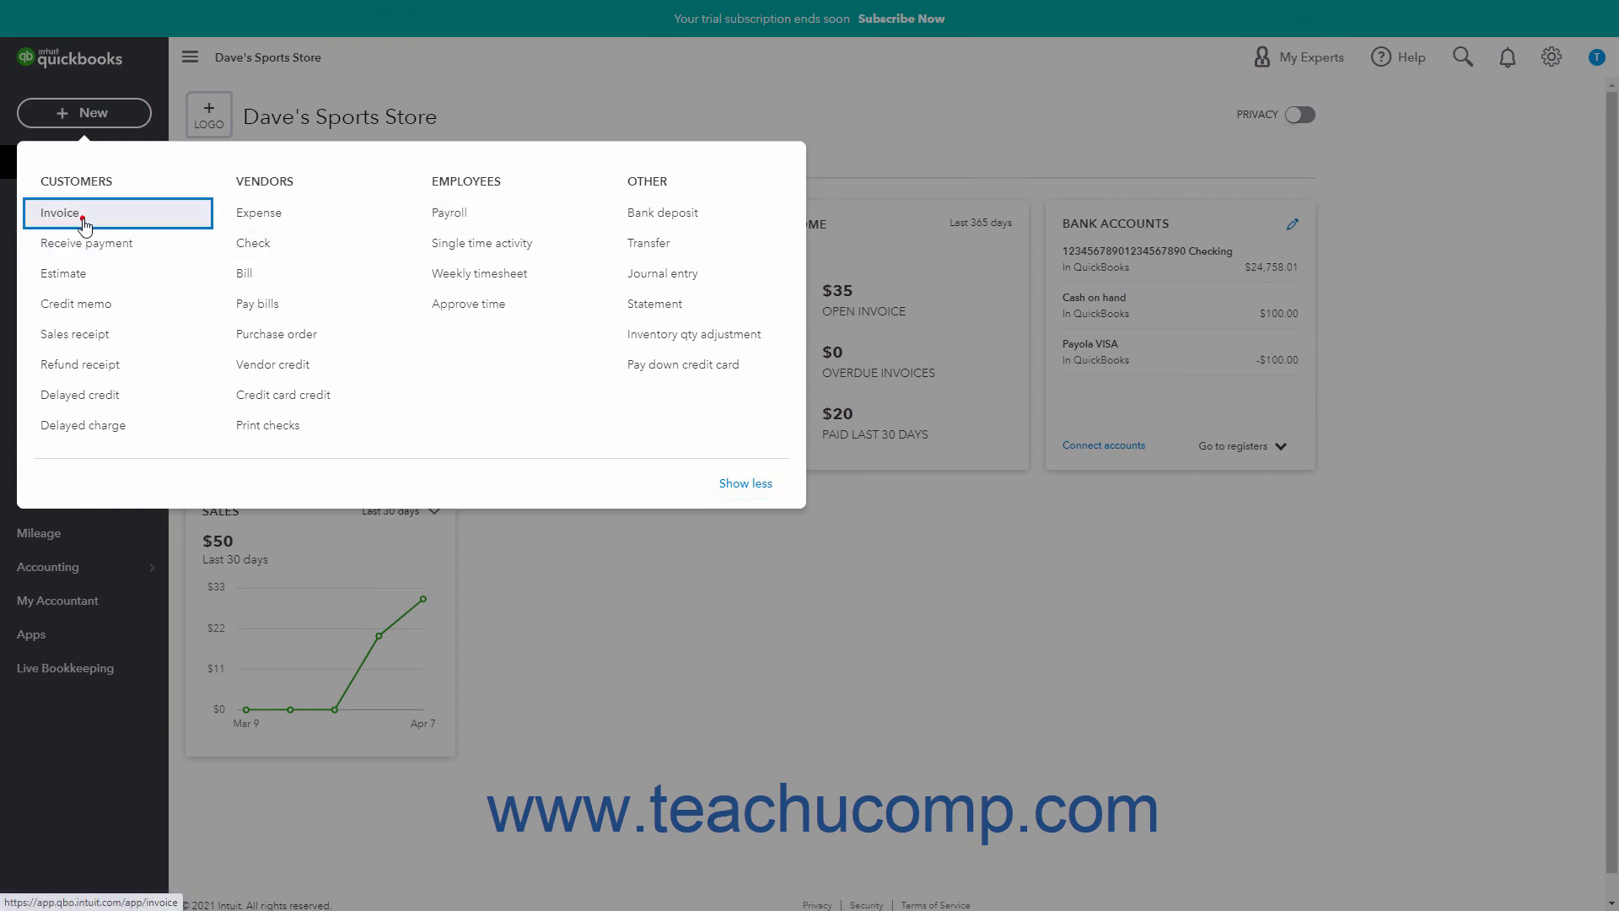
pyautogui.click(58, 213)
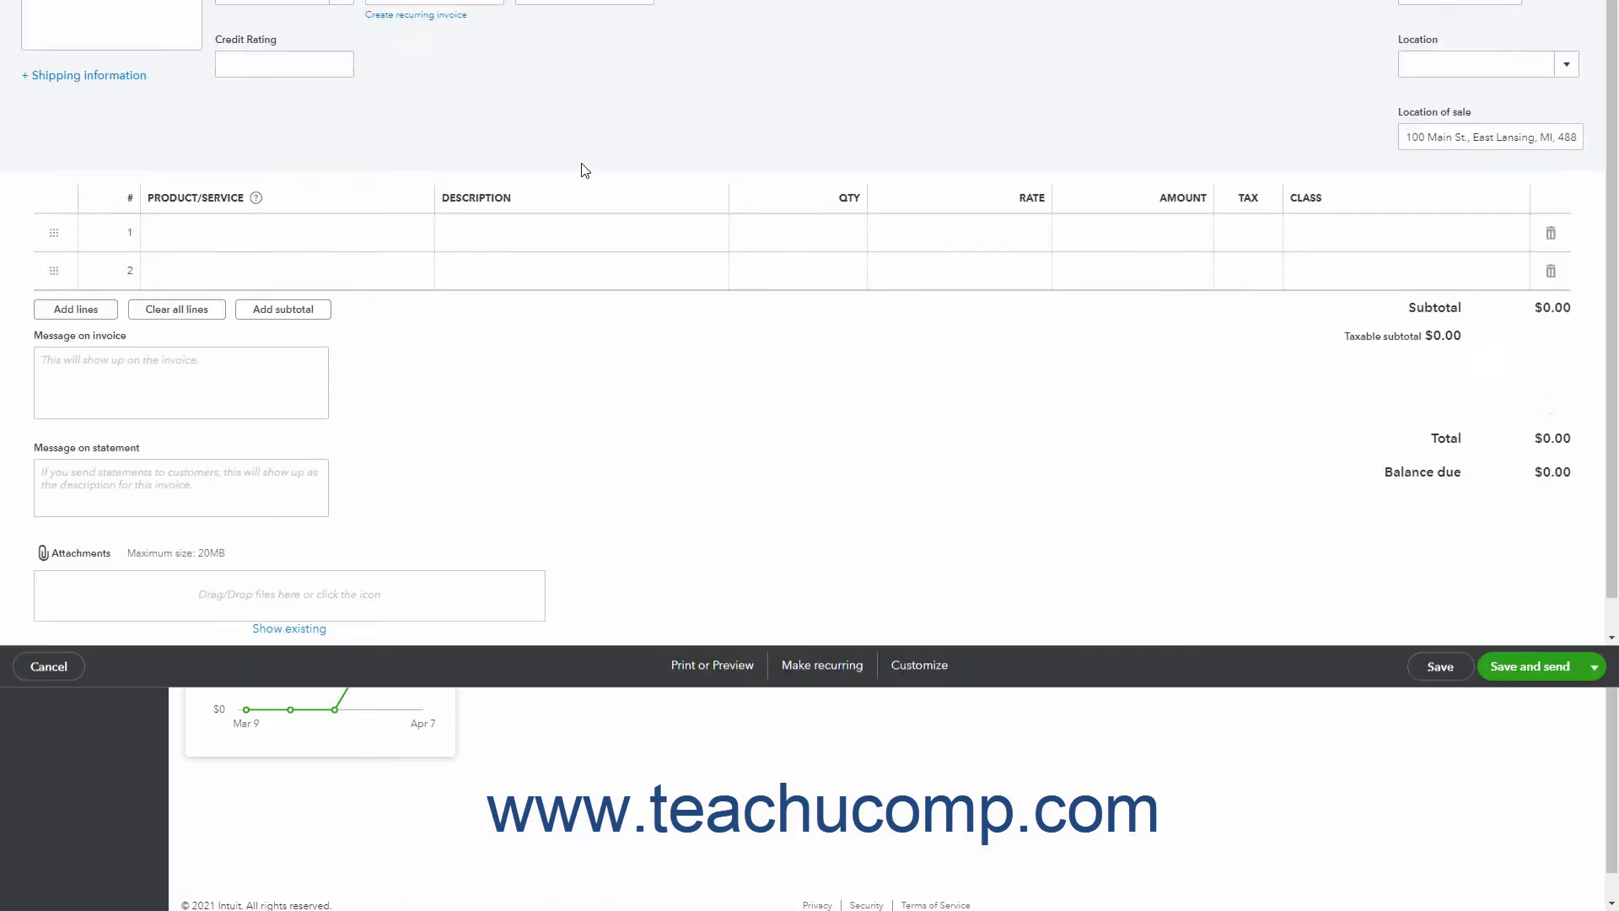